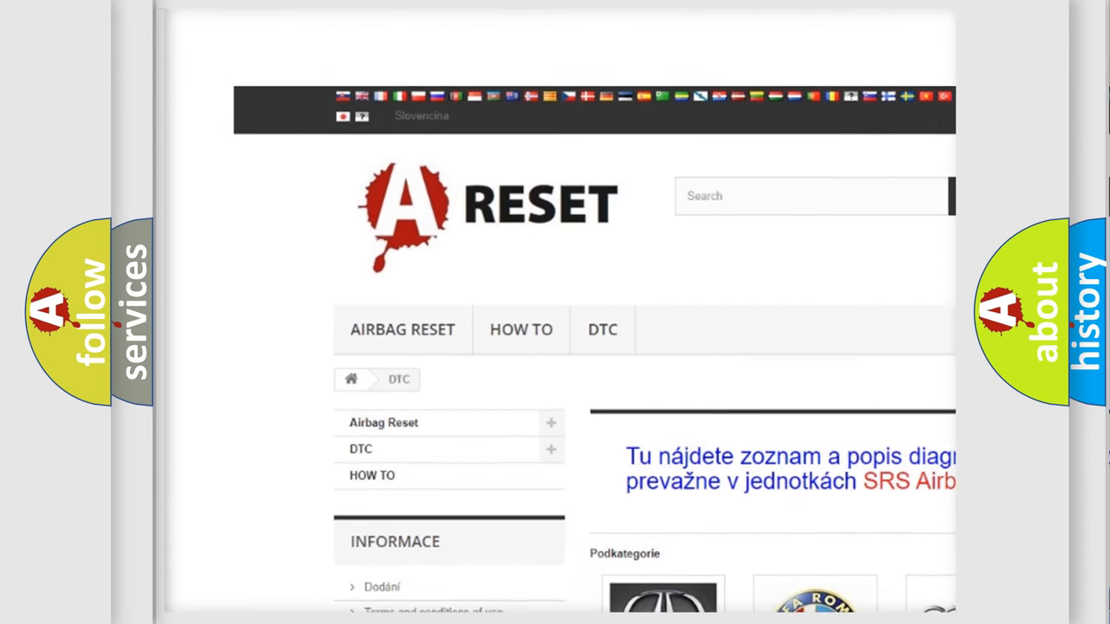
Scroll through the Toyota DTC list to reach trouble code B182055.
{"action": "scroll", "scroll_direction": "down", "scroll_amount": 3}
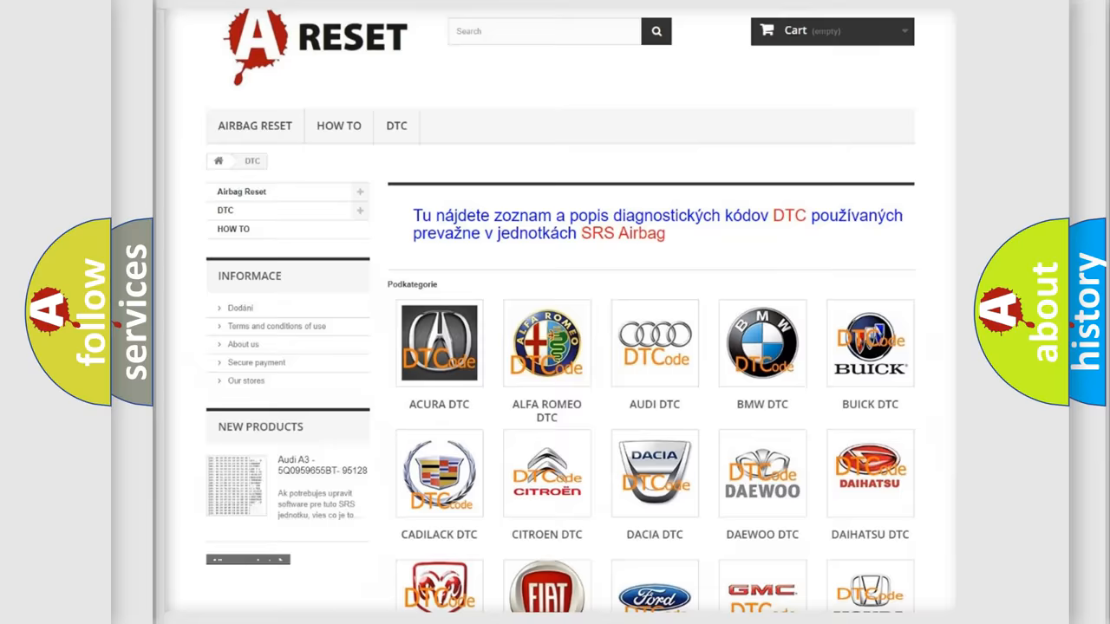
{"action": "scroll", "scroll_direction": "down", "scroll_amount": 3}
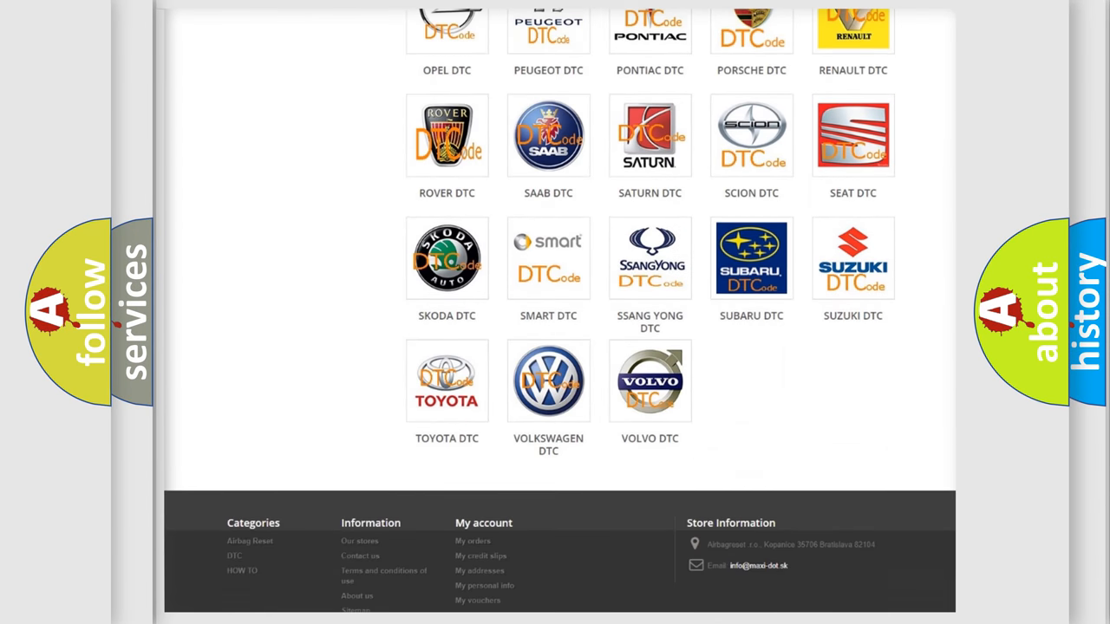
{"action": "scroll", "scroll_direction": "down", "scroll_amount": 3}
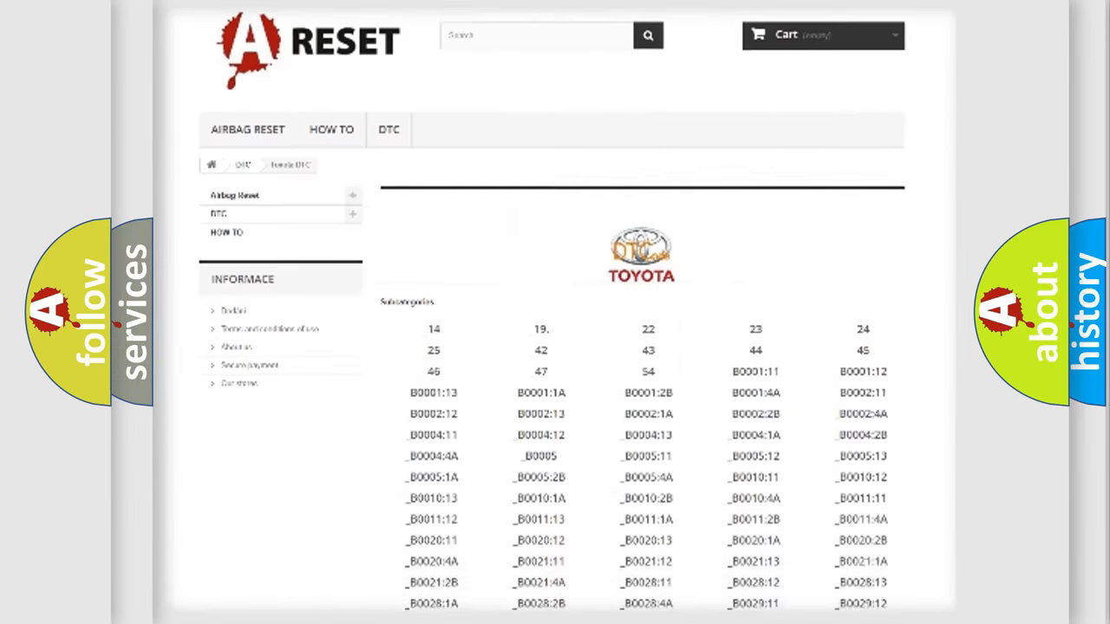
{"action": "scroll", "scroll_direction": "down", "scroll_amount": 3}
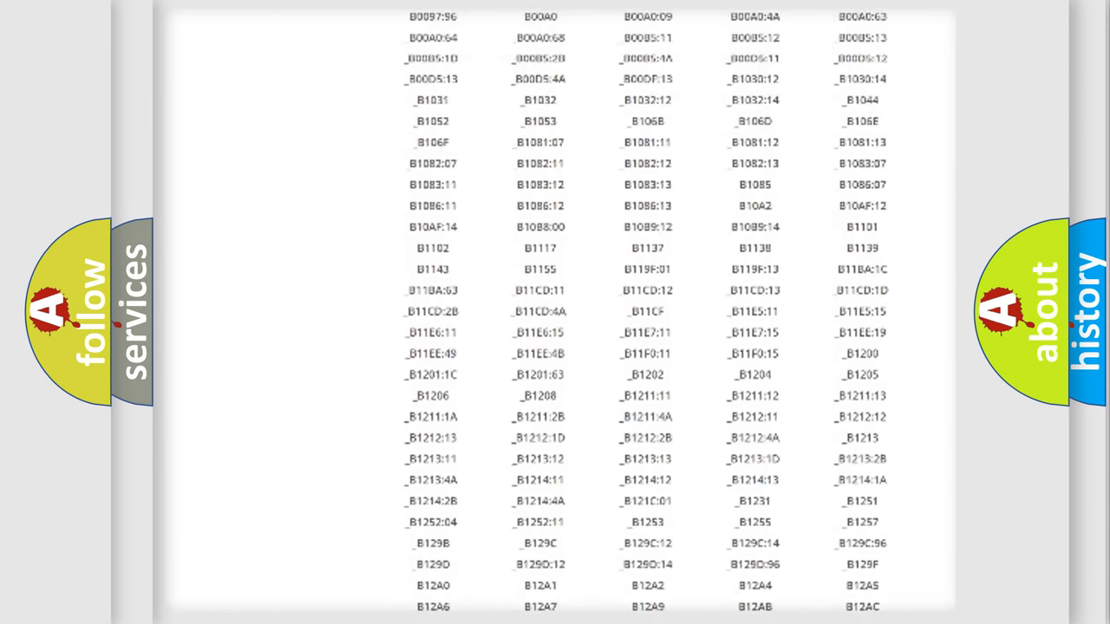
{"action": "scroll", "scroll_direction": "up", "scroll_amount": 3}
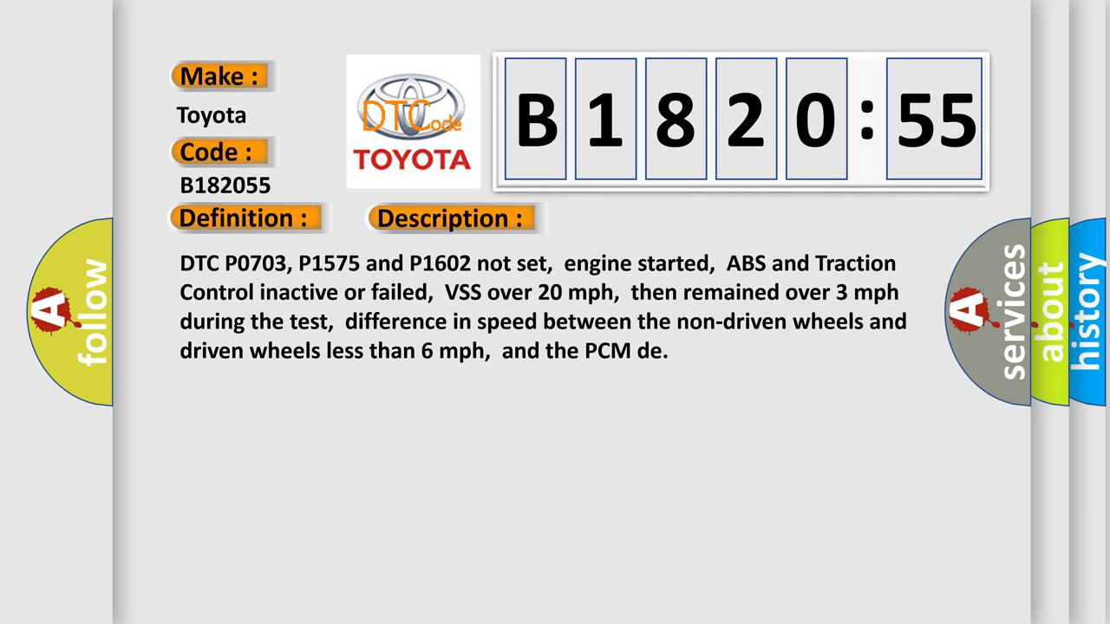
Advance the slides to reveal the B182055 description and its Cause section.
{"action": "left_click", "coordinate": [639, 218]}
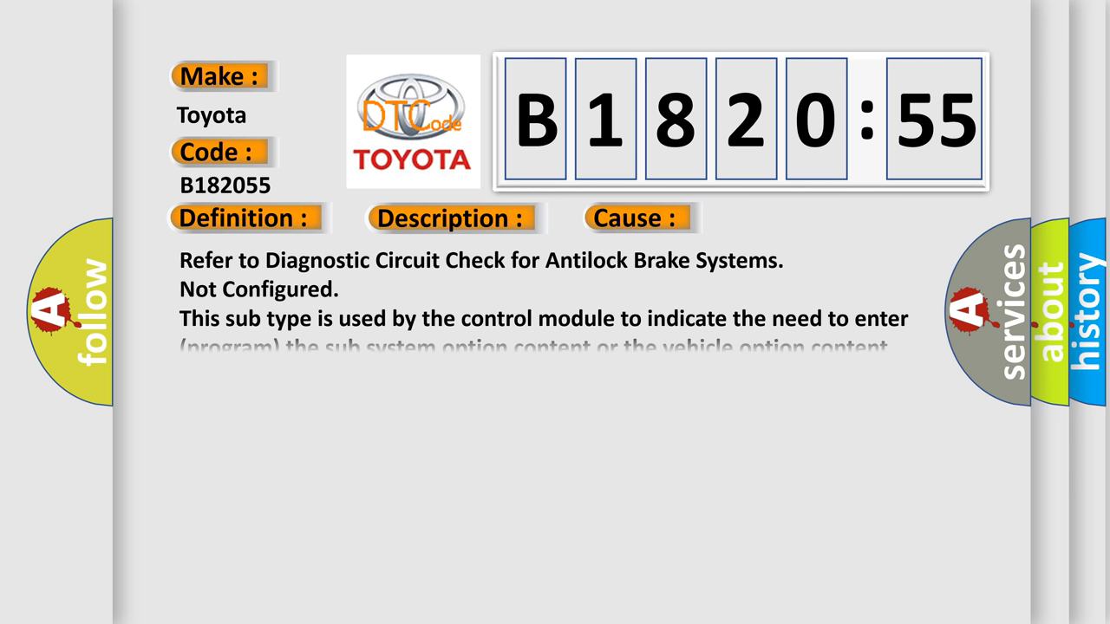